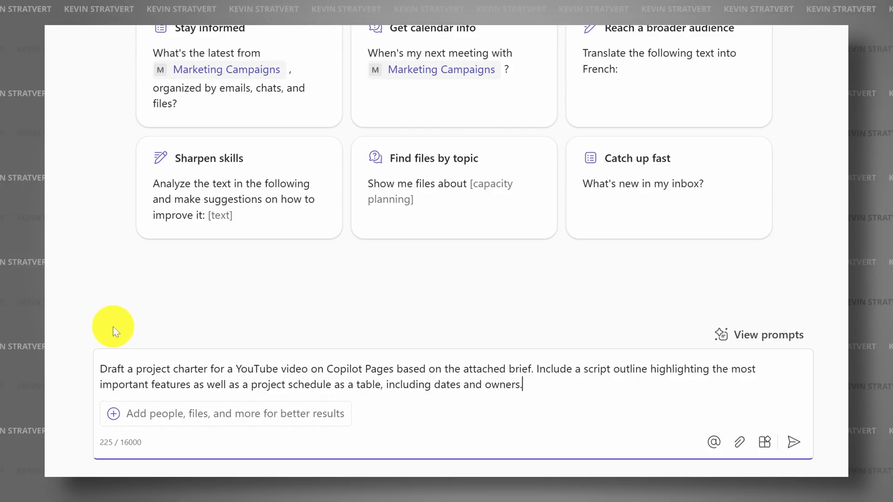
Return to an empty Copilot work chat from the Microsoft 365 apps list.
{"action": "left_click", "coordinate": [794, 442]}
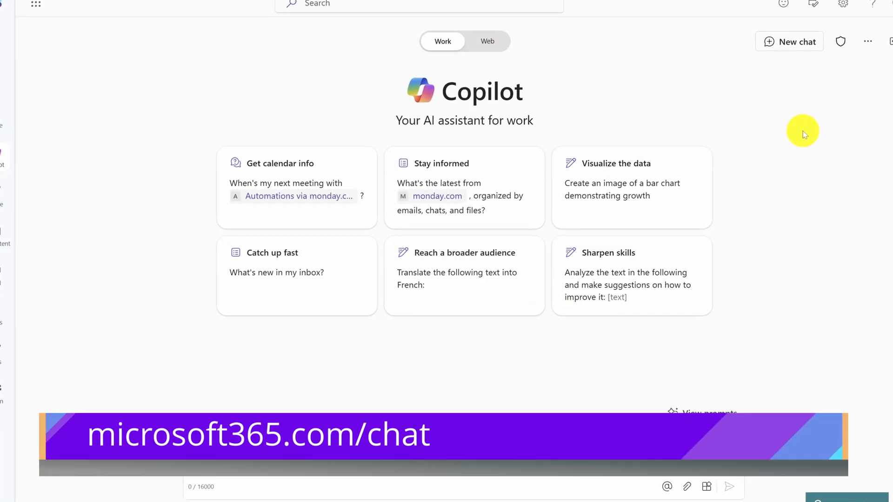
{"action": "scroll", "scroll_direction": "up", "scroll_amount": 3}
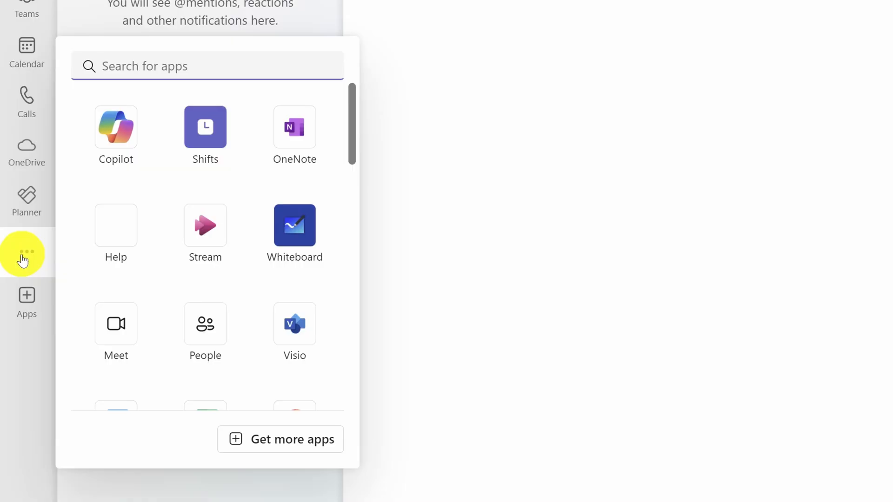
{"action": "left_click", "coordinate": [116, 127]}
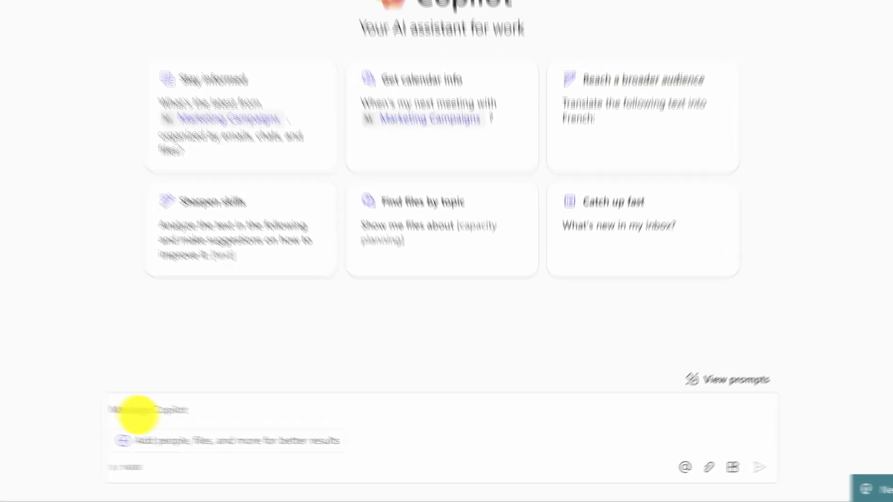
Send a YouTube-video project charter prompt with Copilot Pages Brief.docx attached.
{"action": "type", "text": "Draft a project charter for a YouTube video on Copilot Pages based on the attached brief. Include a script outline highlighting the most important features as well as a project schedule as a table, including dates and owners."}
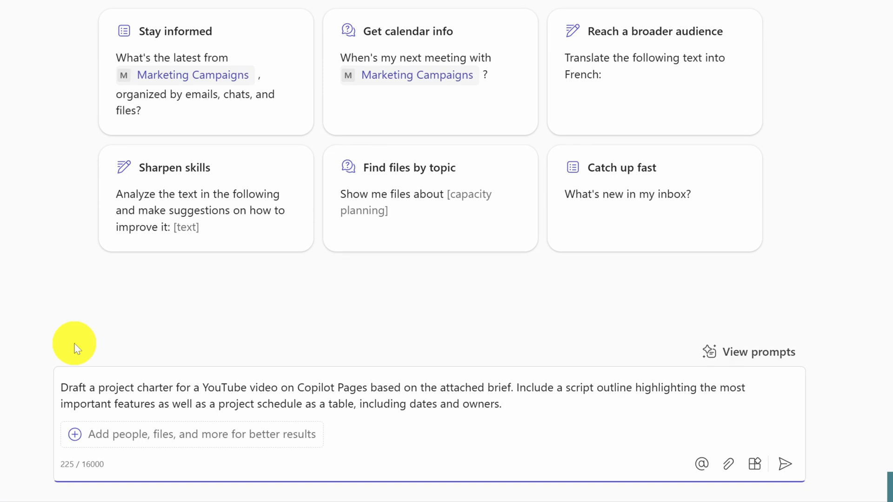
{"action": "left_click", "coordinate": [502, 404]}
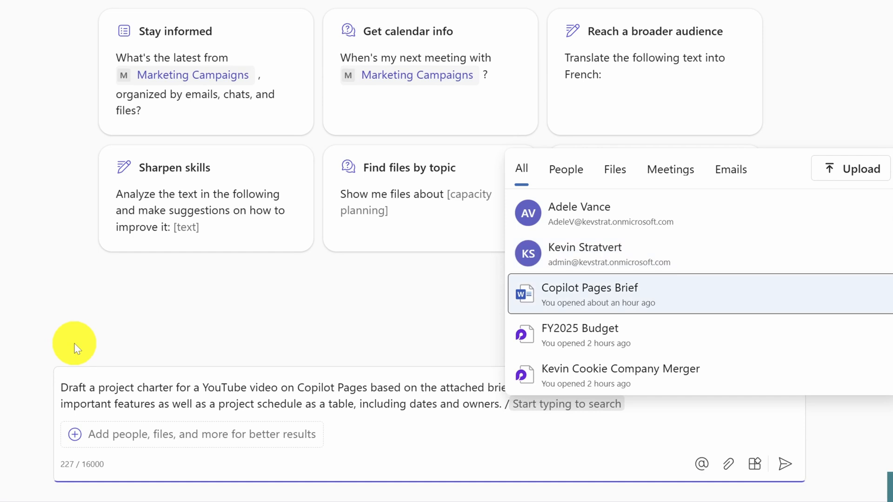
{"action": "left_click", "coordinate": [589, 295]}
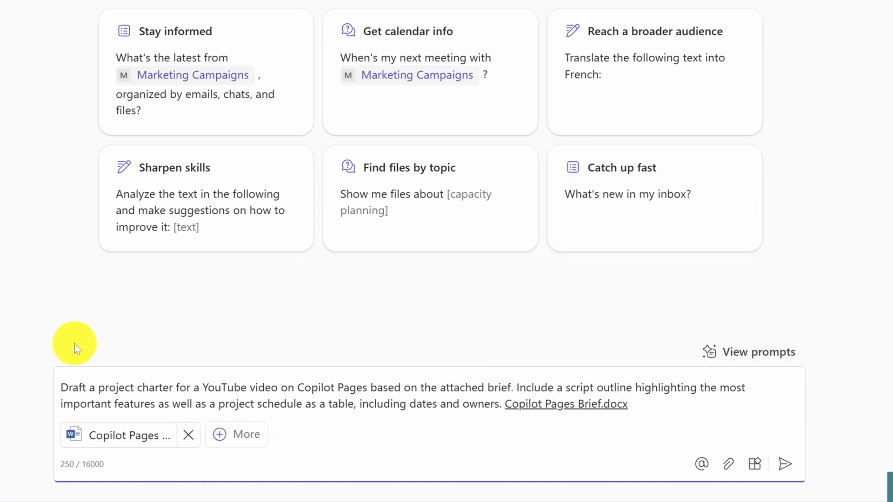
{"action": "left_click", "coordinate": [784, 463]}
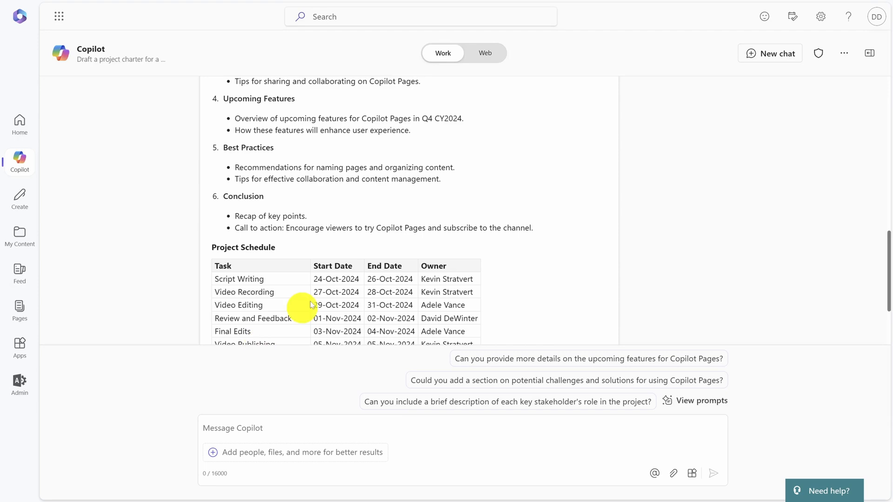
Review the charter response and move it into a Copilot Page via Edit in Pages.
{"action": "scroll", "scroll_direction": "up", "scroll_amount": 3}
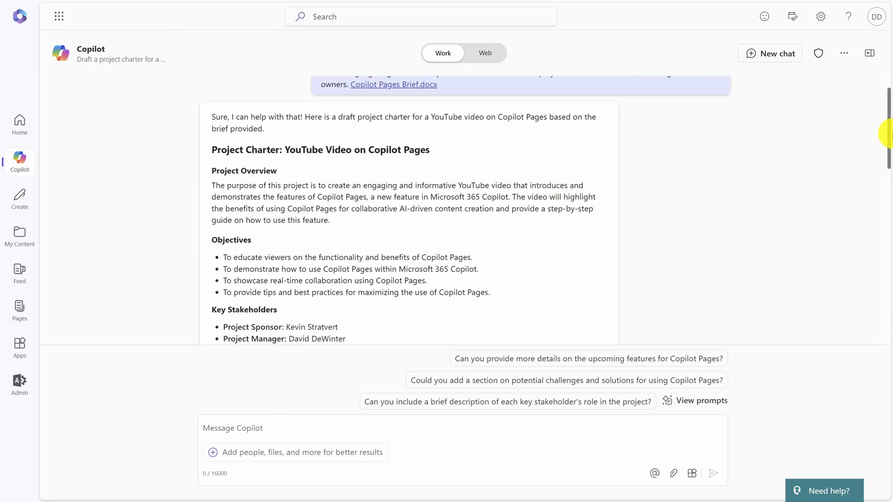
{"action": "scroll", "scroll_direction": "down", "scroll_amount": 3}
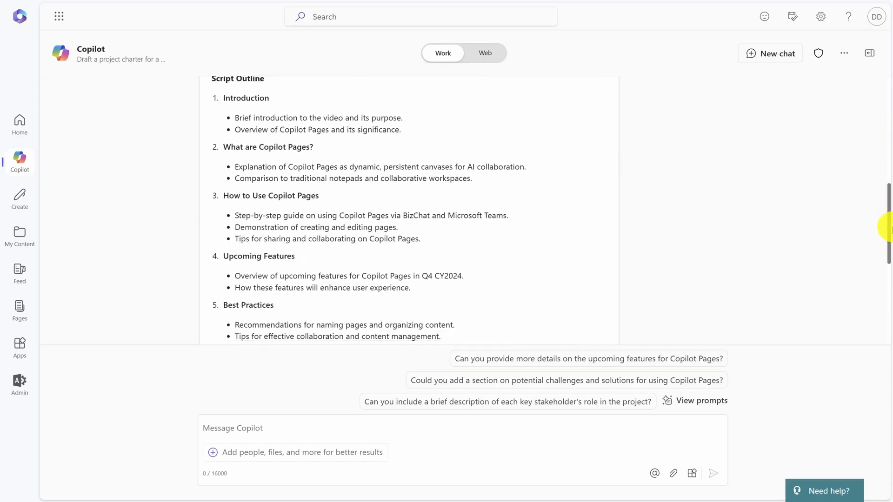
{"action": "scroll", "scroll_direction": "down", "scroll_amount": 3}
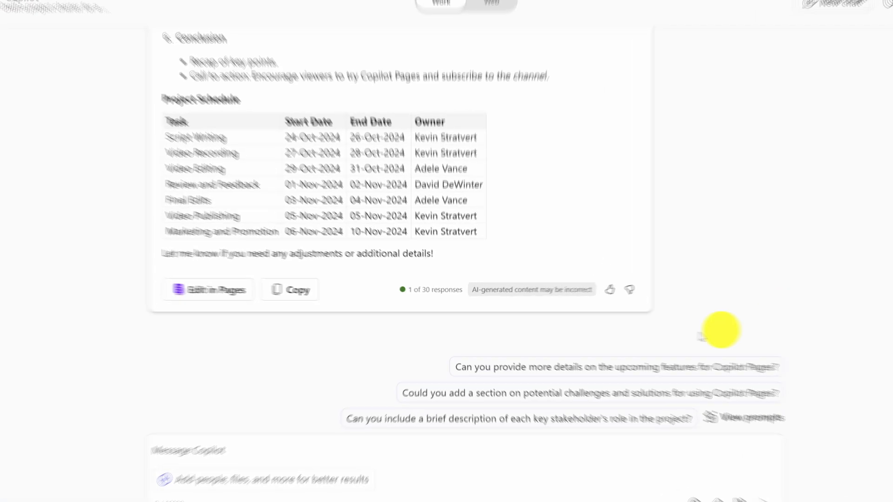
{"action": "left_click", "coordinate": [215, 289]}
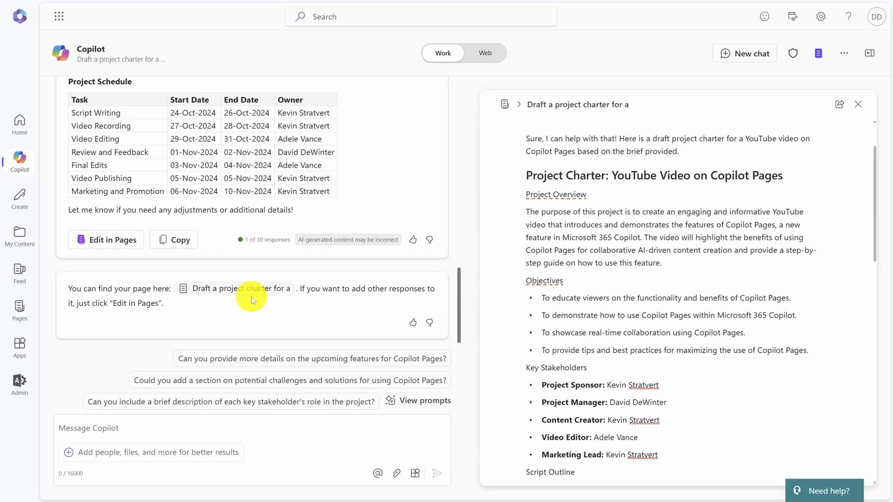
Retitle the page 'Project Charter: YouTube Video on Copilot Pages' and make Project Overview a heading.
{"action": "scroll", "scroll_direction": "down", "scroll_amount": 3}
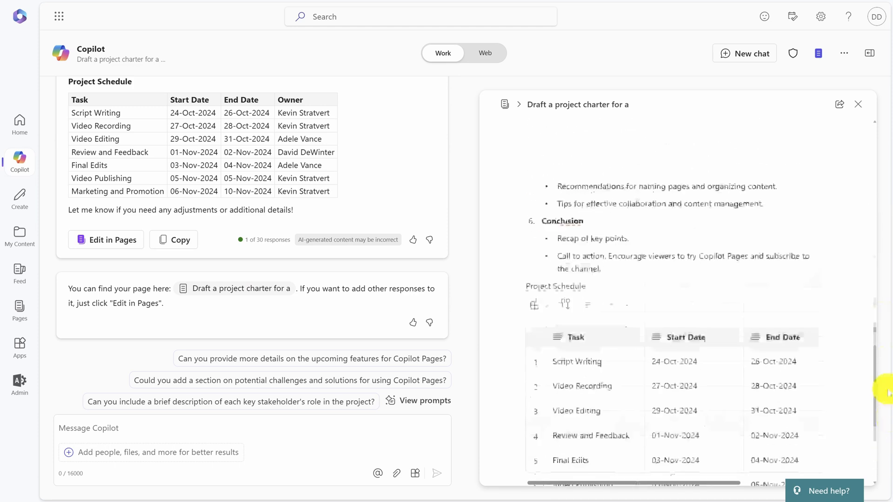
{"action": "scroll", "scroll_direction": "up", "scroll_amount": 3}
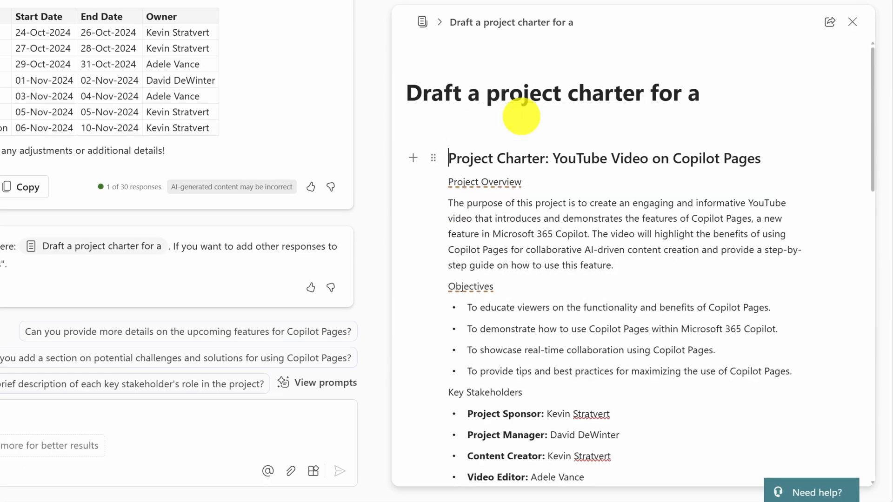
{"action": "mouse_move", "coordinate": [451, 158]}
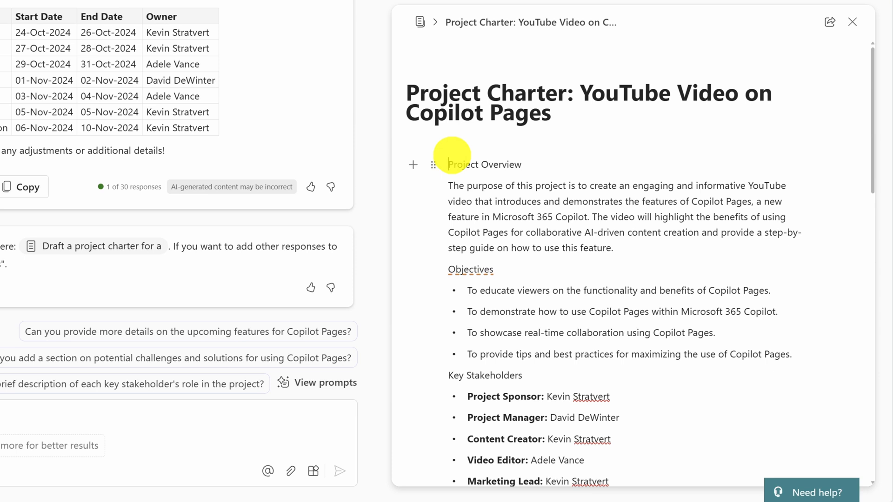
{"action": "mouse_move", "coordinate": [459, 111]}
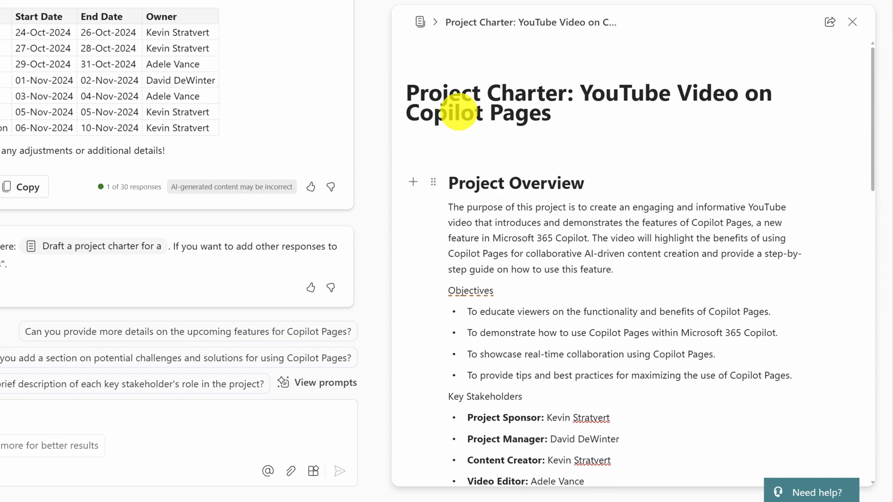
{"action": "left_click", "coordinate": [450, 184]}
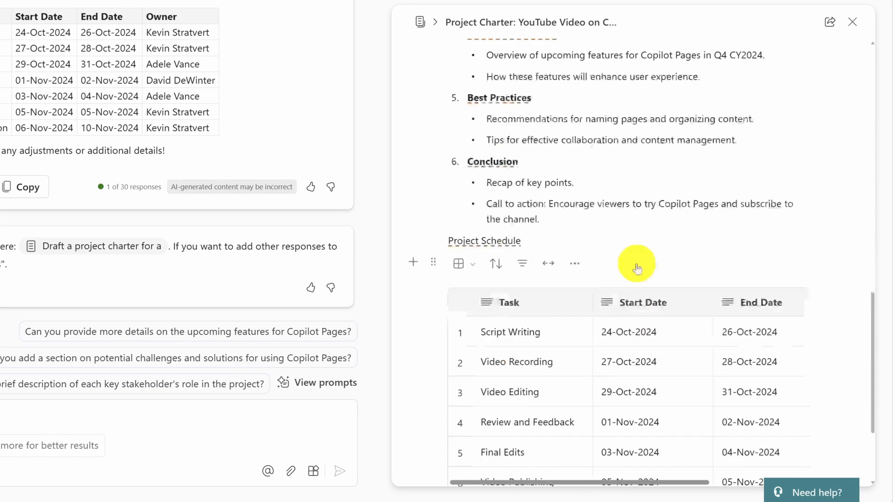
{"action": "scroll", "scroll_direction": "down", "scroll_amount": 3}
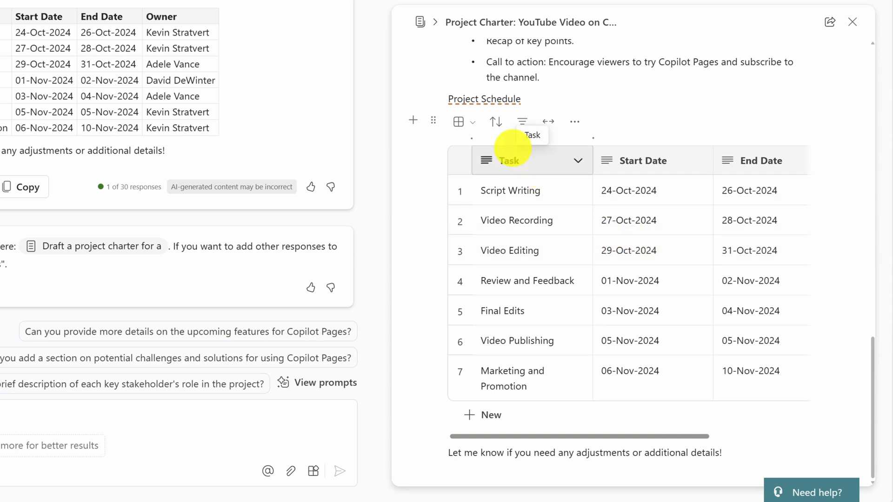
{"action": "left_click", "coordinate": [520, 121]}
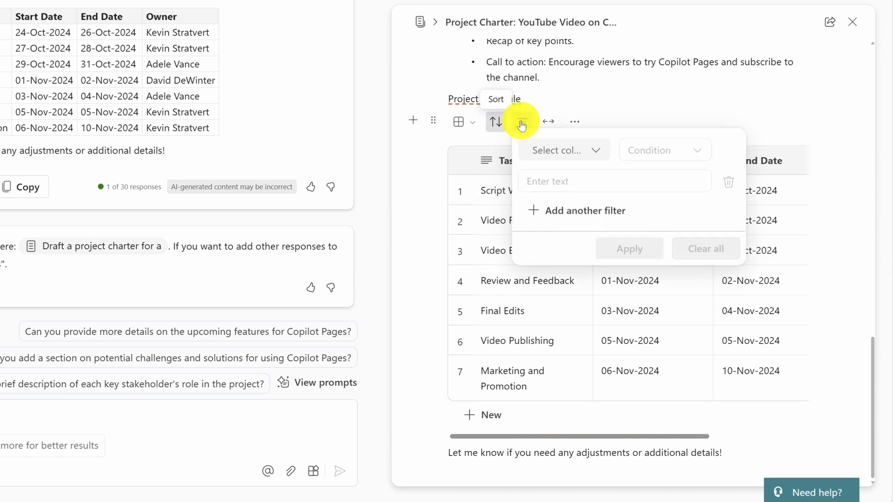
{"action": "left_click", "coordinate": [521, 121]}
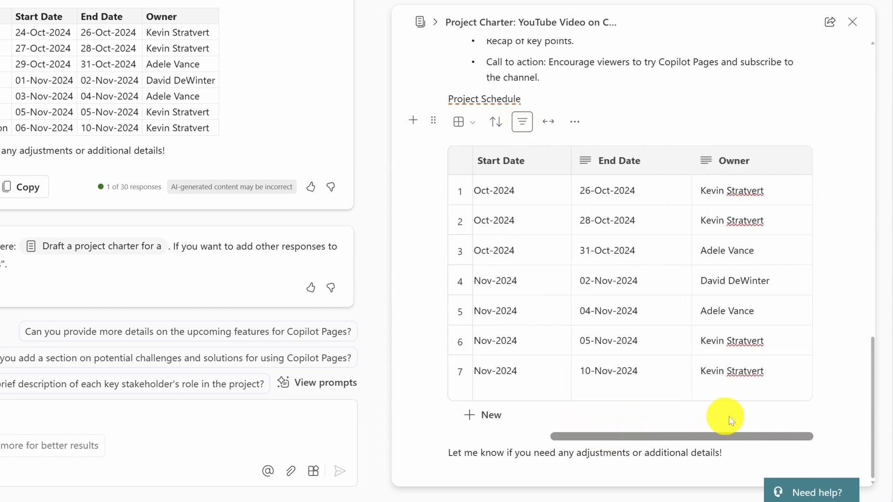
{"action": "mouse_move", "coordinate": [548, 121]}
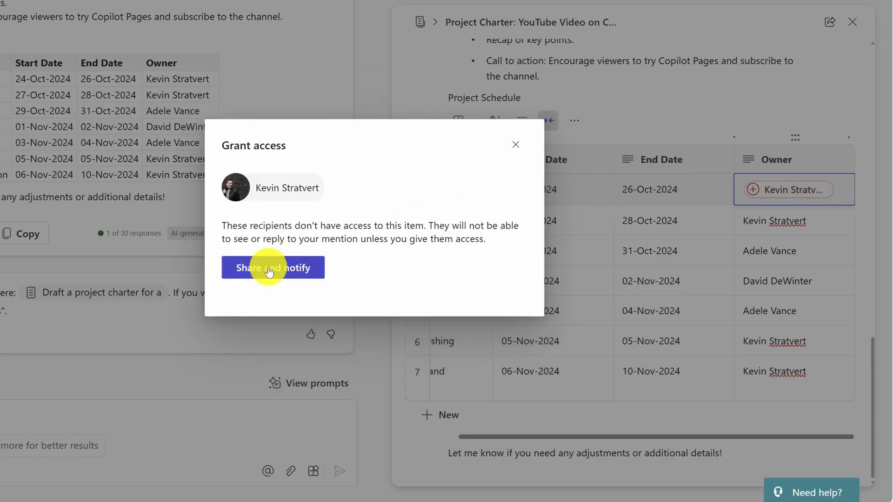
{"action": "left_click", "coordinate": [272, 268]}
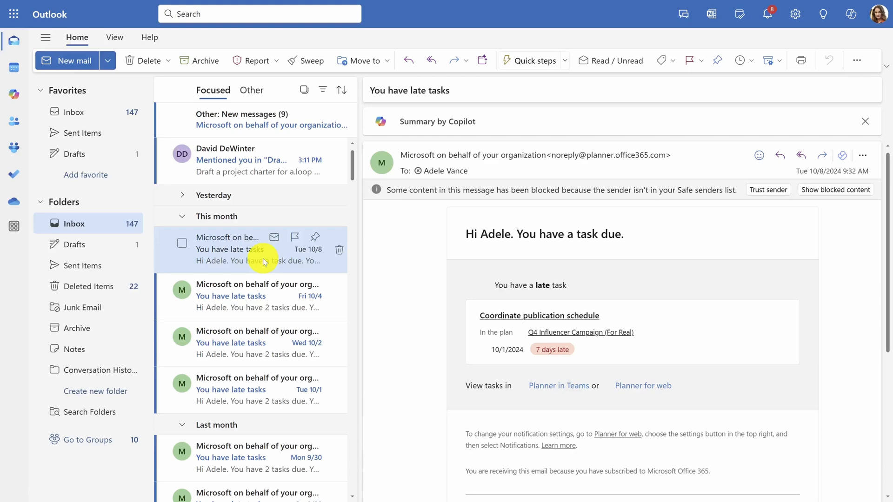
{"action": "mouse_move", "coordinate": [266, 239]}
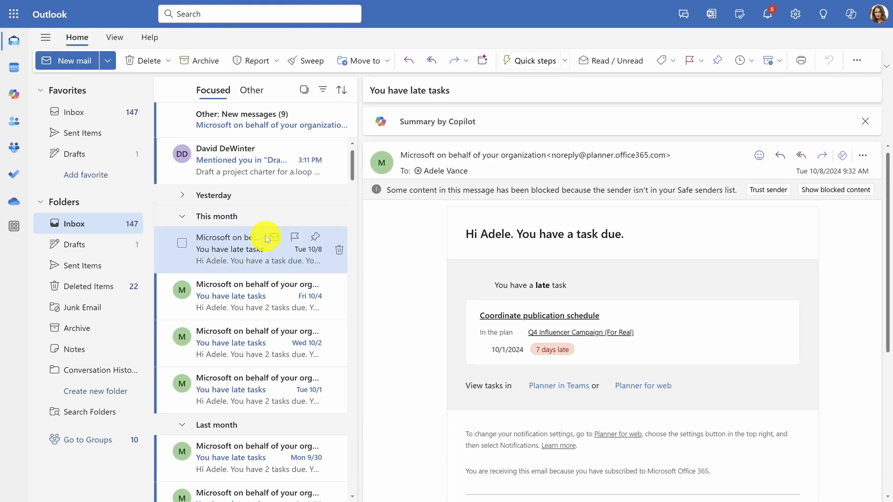
Open the 'Mentioned you in Draft a project charter' email and view its Project Schedule table.
{"action": "left_click", "coordinate": [245, 161]}
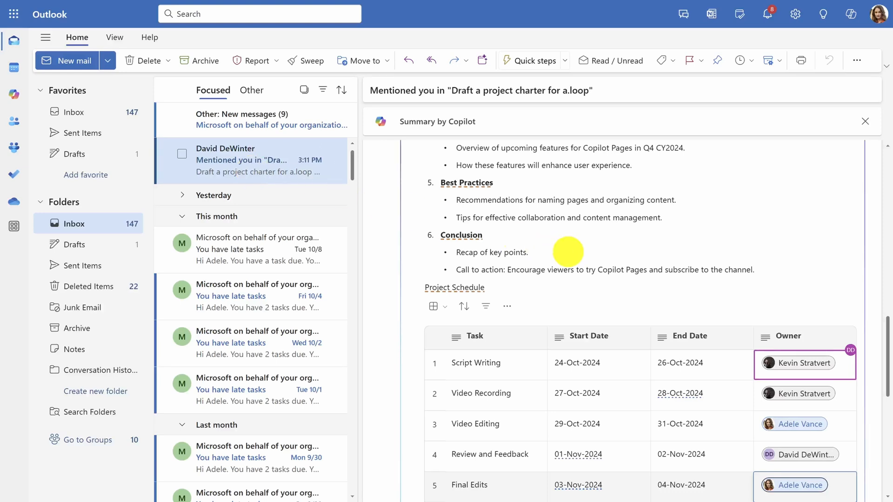
{"action": "scroll", "scroll_direction": "down", "scroll_amount": 3}
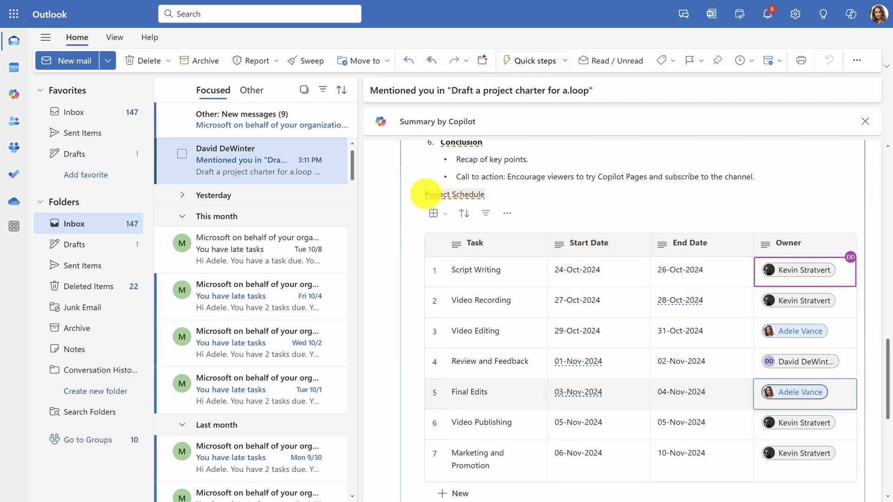
{"action": "left_click", "coordinate": [453, 194]}
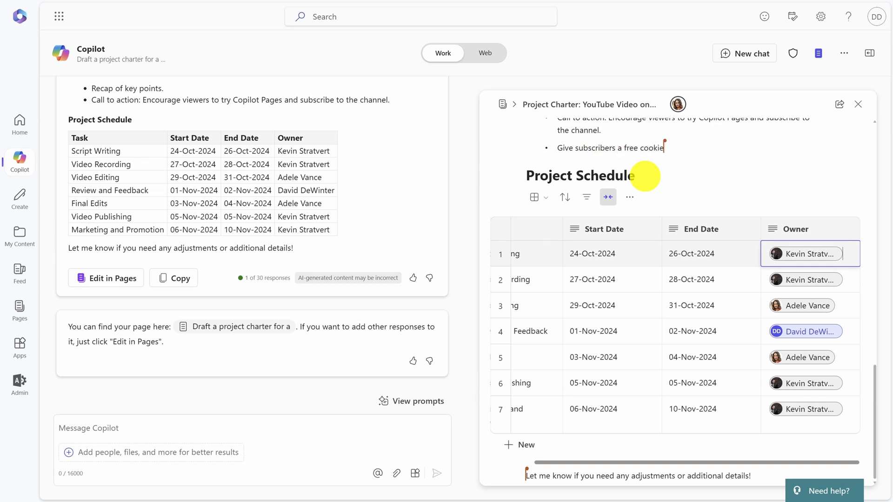
{"action": "mouse_move", "coordinate": [577, 174]}
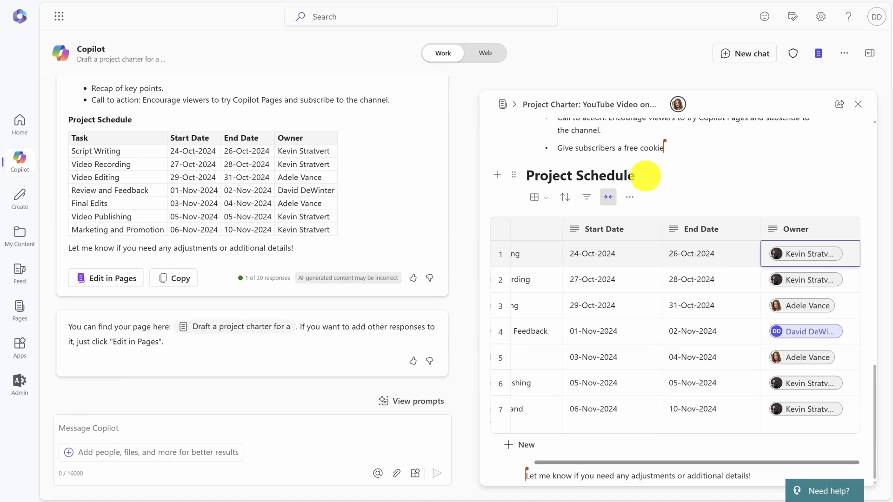
{"action": "mouse_move", "coordinate": [392, 270]}
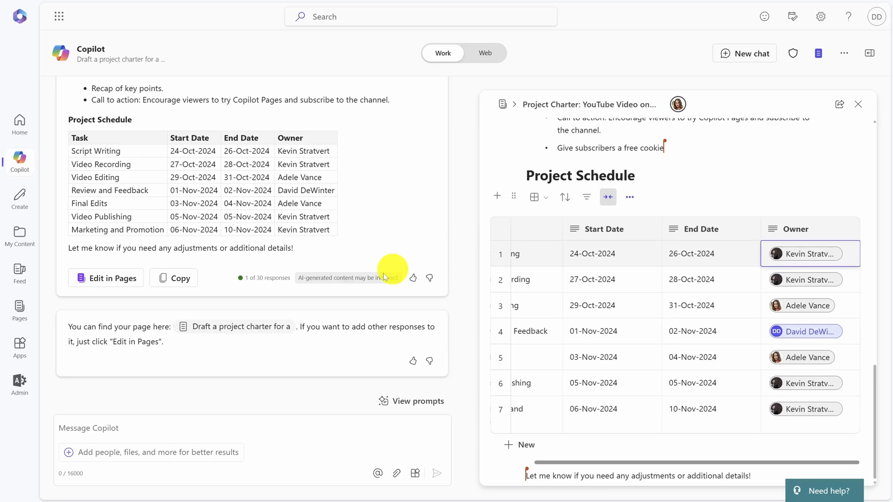
Have Copilot create a proposed project budget table and add it under a 'Budget' heading.
{"action": "type", "text": "Create a table for a proposed project budget"}
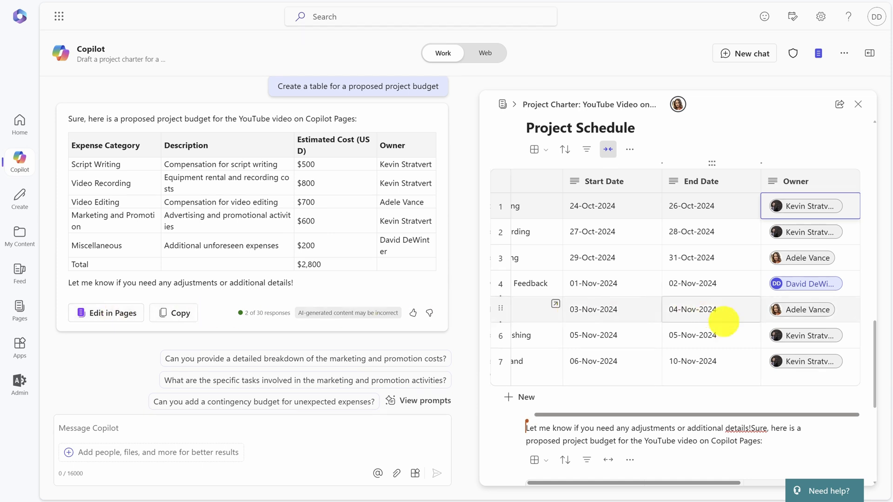
{"action": "scroll", "scroll_direction": "down", "scroll_amount": 3}
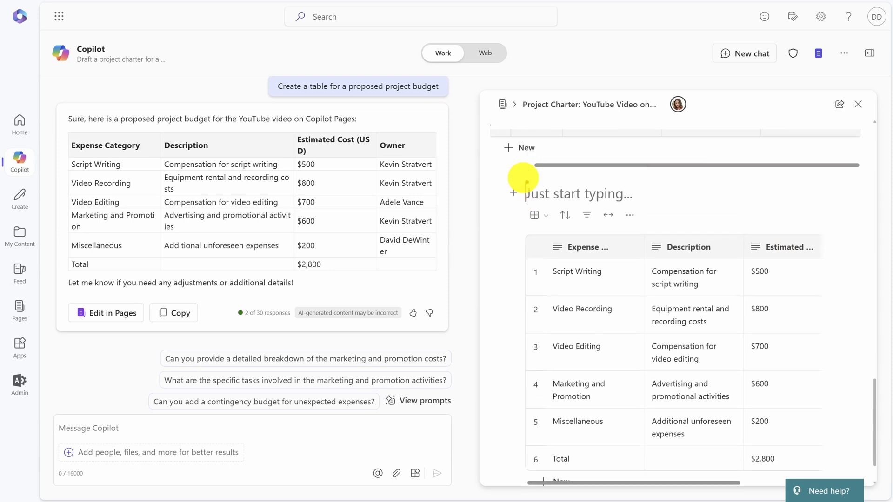
{"action": "type", "text": "Budget"}
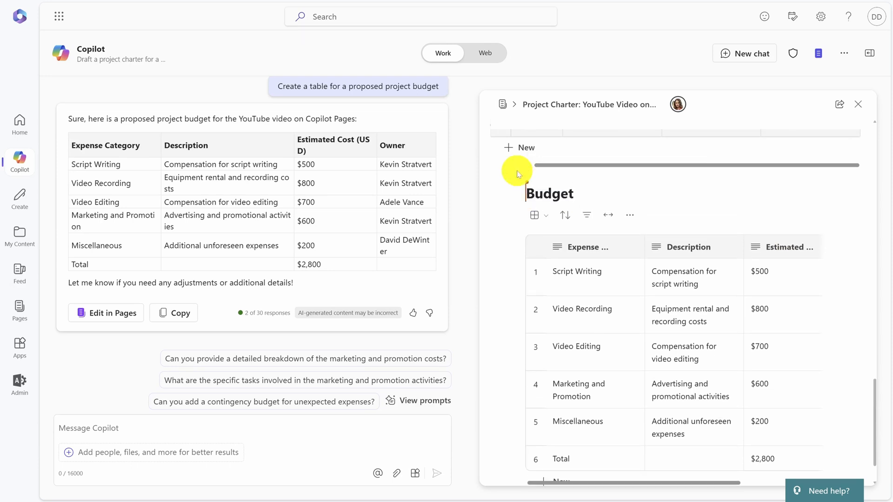
{"action": "left_click", "coordinate": [574, 193]}
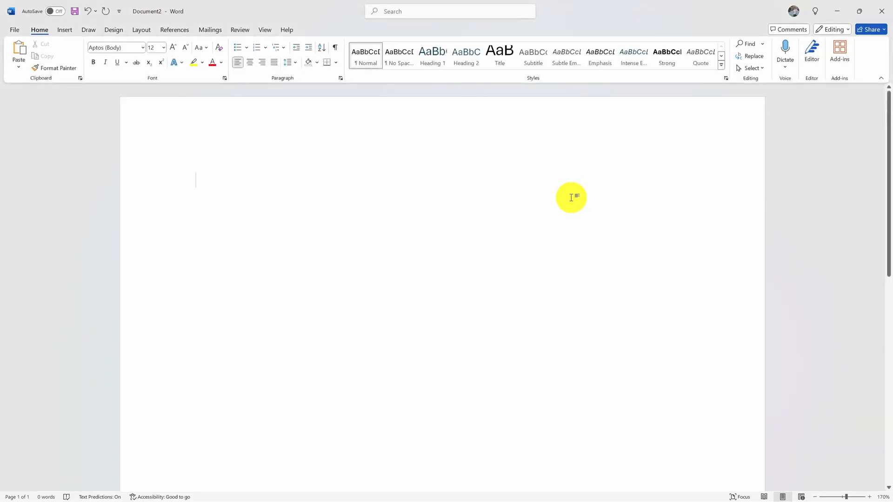
Paste the copied page content into a blank Word document.
{"action": "key", "text": "ctrl+v"}
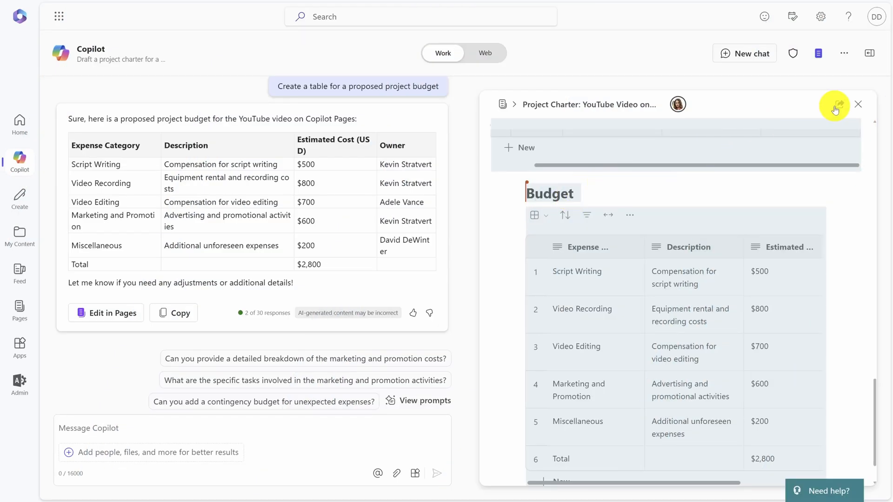
{"action": "left_click", "coordinate": [836, 108]}
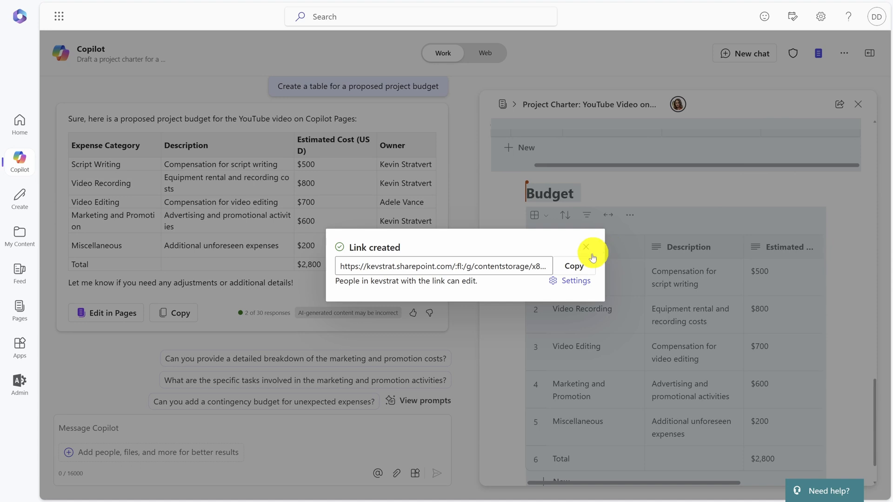
{"action": "left_click", "coordinate": [575, 280]}
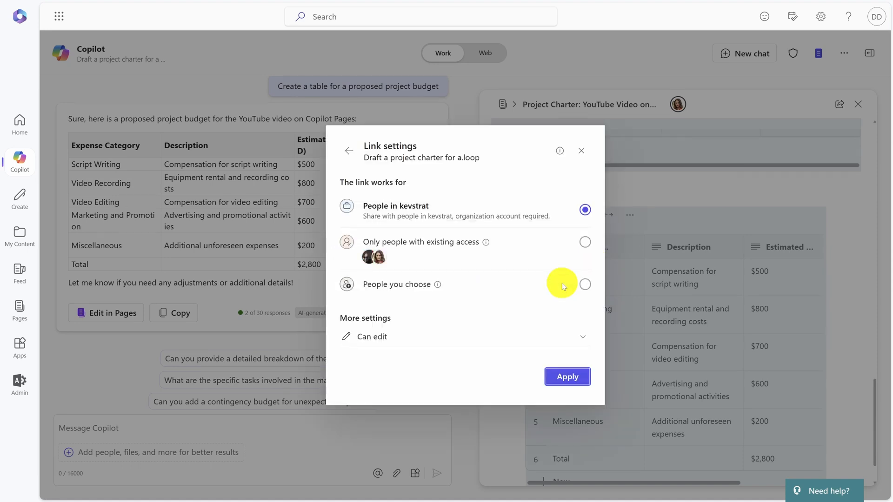
{"action": "left_click", "coordinate": [584, 284]}
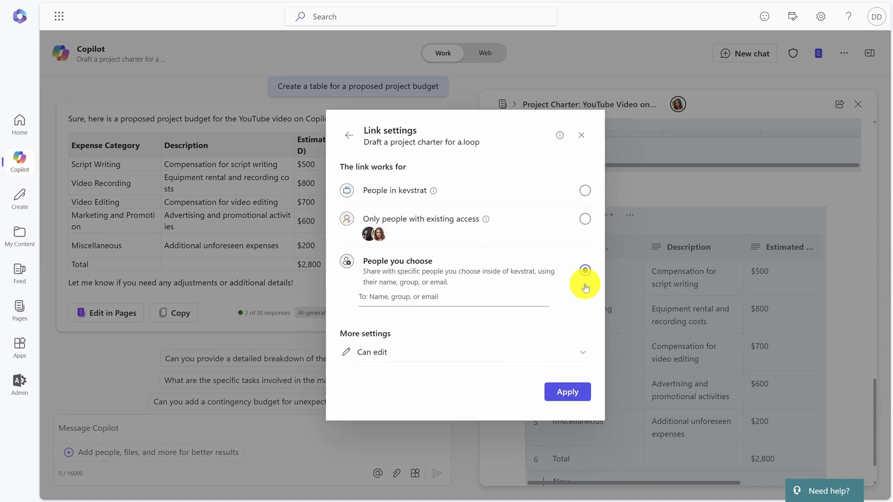
{"action": "type", "text": "miriamg"}
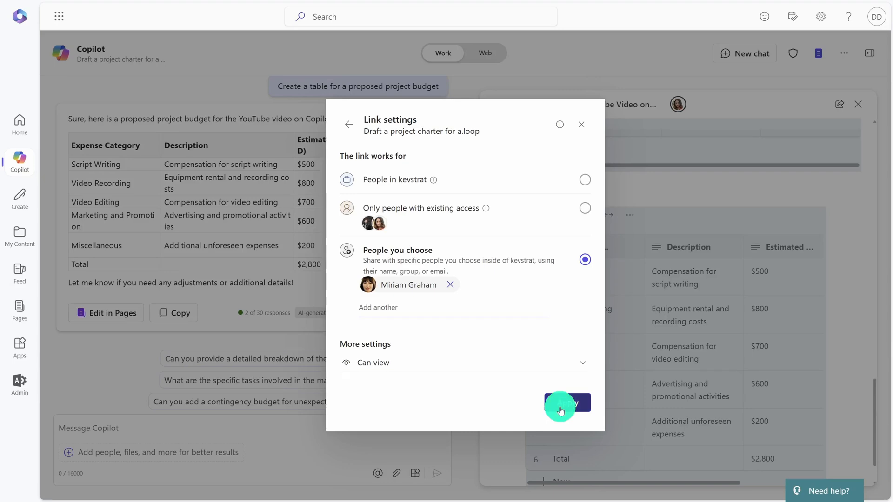
{"action": "left_click", "coordinate": [561, 402]}
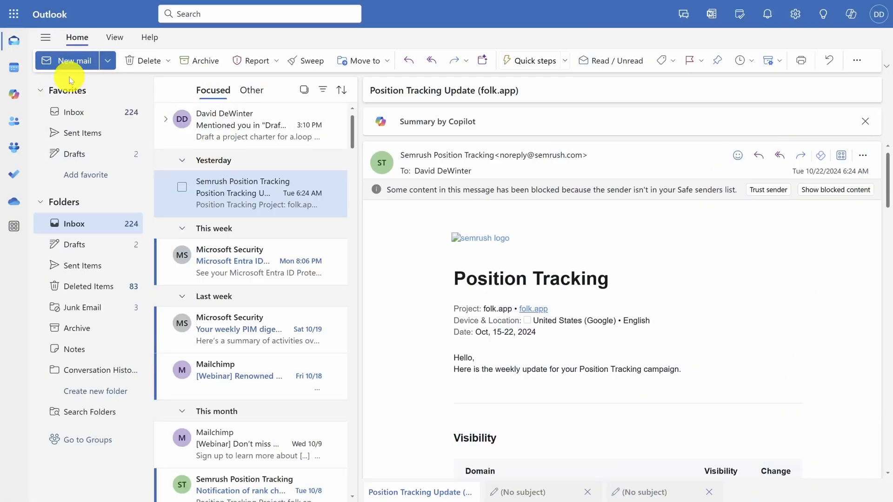
Email the manager 'Can you make sure we're on the right track?' with subject Feedback and the page link.
{"action": "left_click", "coordinate": [68, 60]}
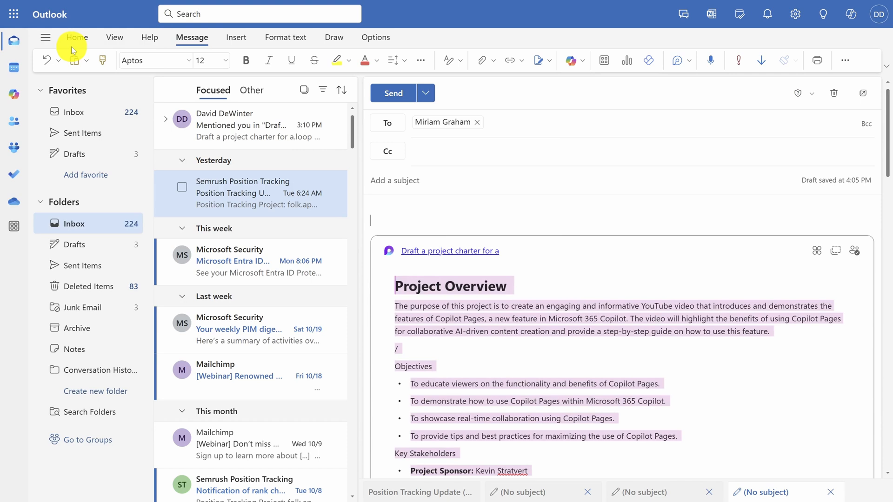
{"action": "type", "text": "C"}
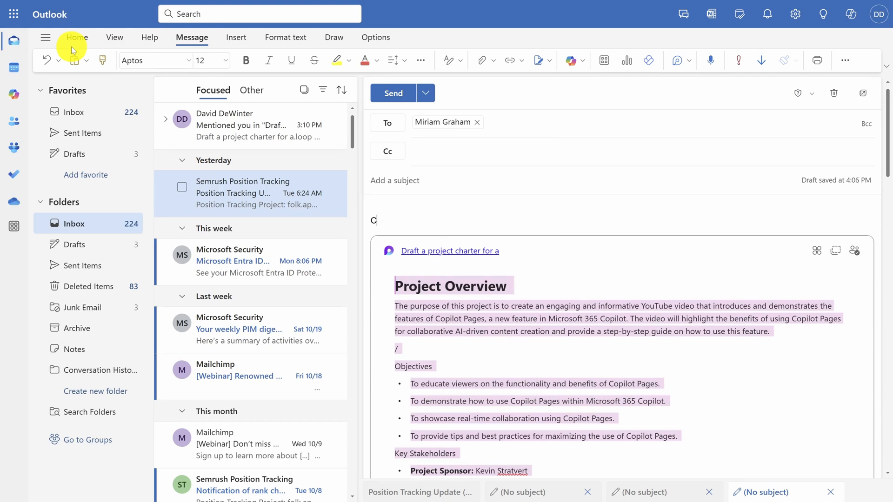
{"action": "type", "text": "an you make sure we're on the right track?"}
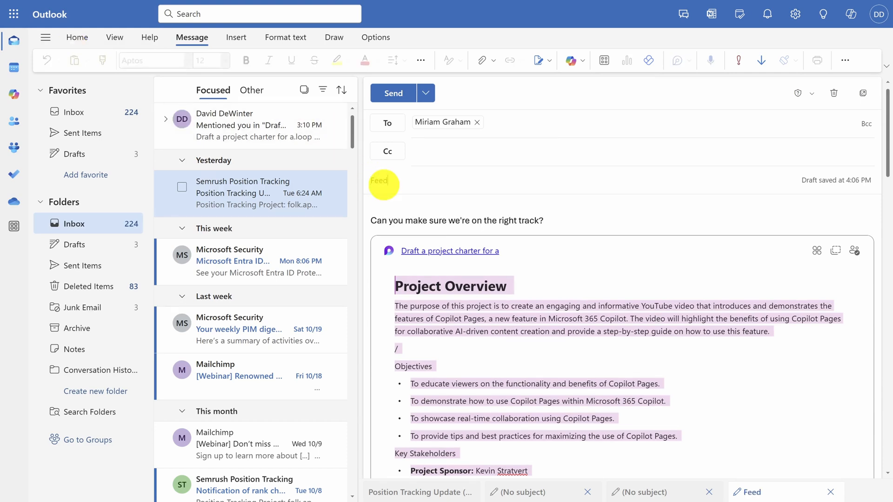
{"action": "type", "text": "back"}
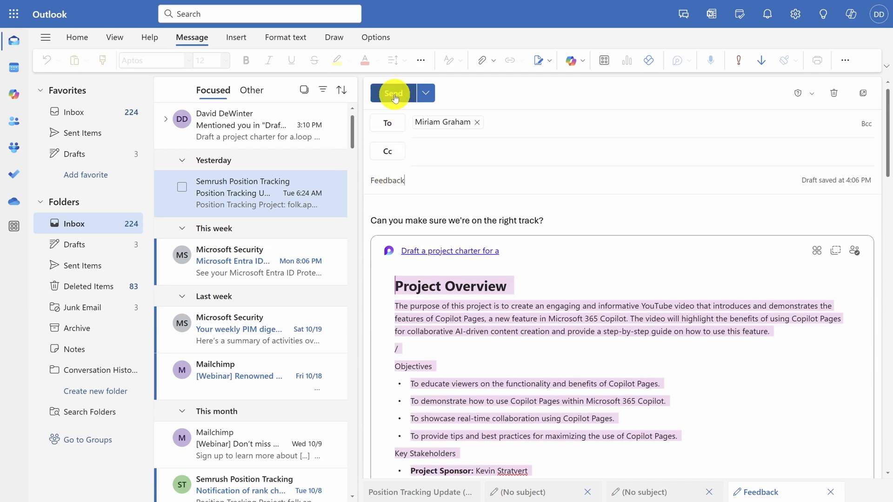
{"action": "left_click", "coordinate": [392, 93]}
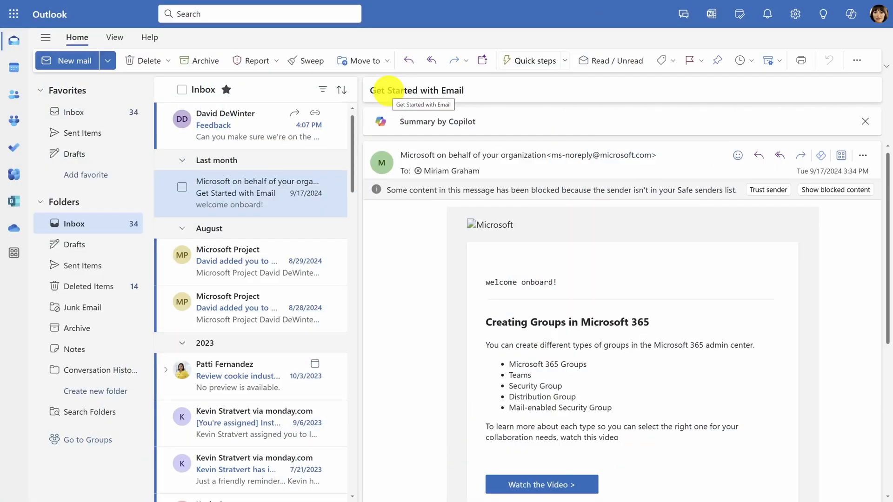
Open the Feedback email and follow the read-only charter component's title link into Loop.
{"action": "left_click", "coordinate": [251, 126]}
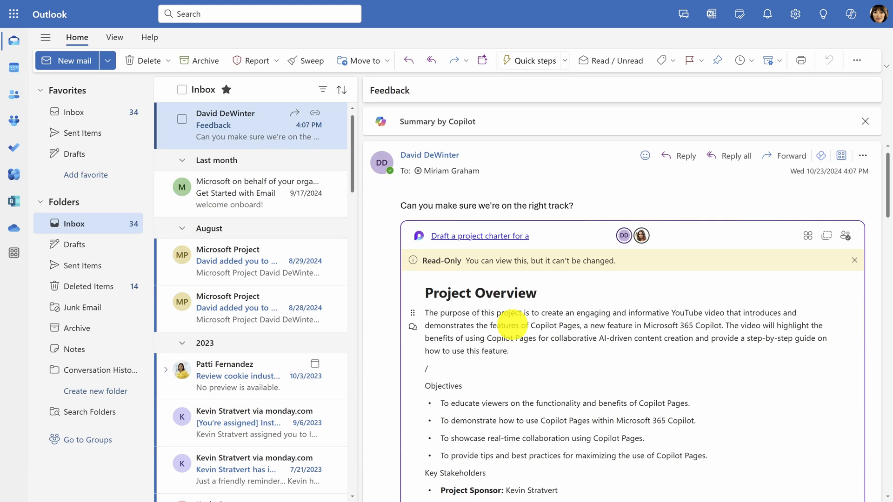
{"action": "mouse_move", "coordinate": [471, 283]}
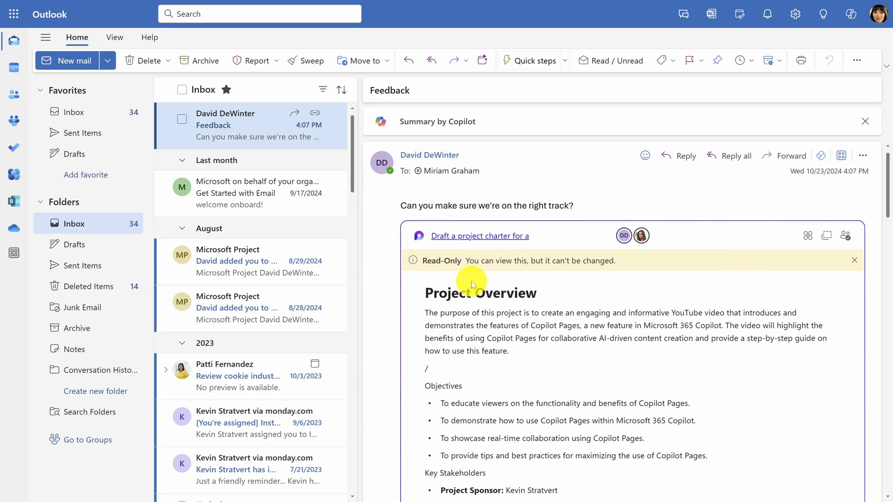
{"action": "mouse_move", "coordinate": [698, 346]}
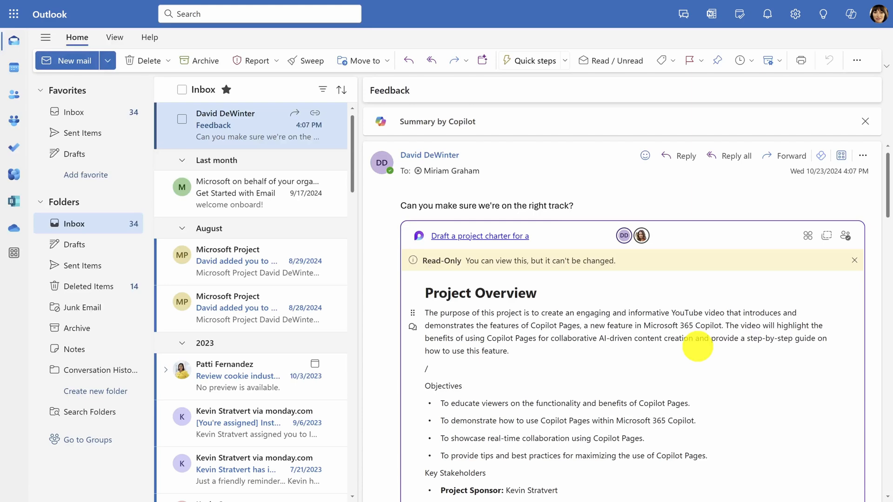
{"action": "mouse_move", "coordinate": [538, 261]}
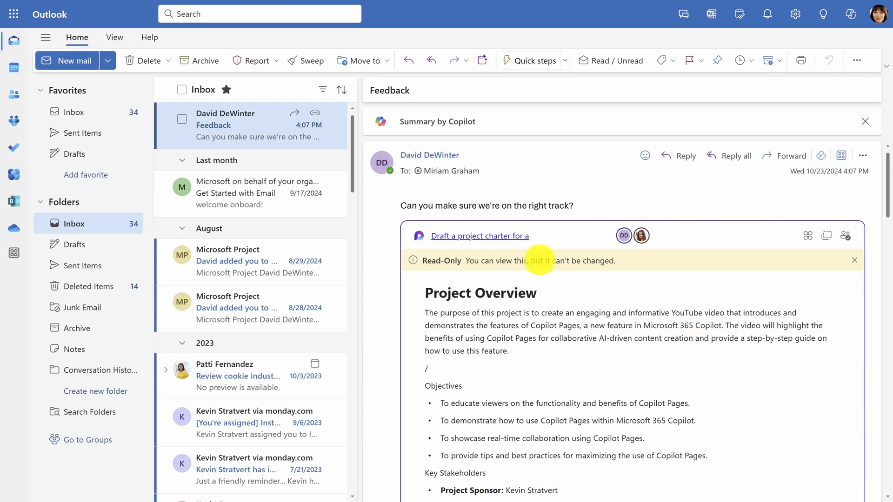
{"action": "left_click", "coordinate": [479, 235]}
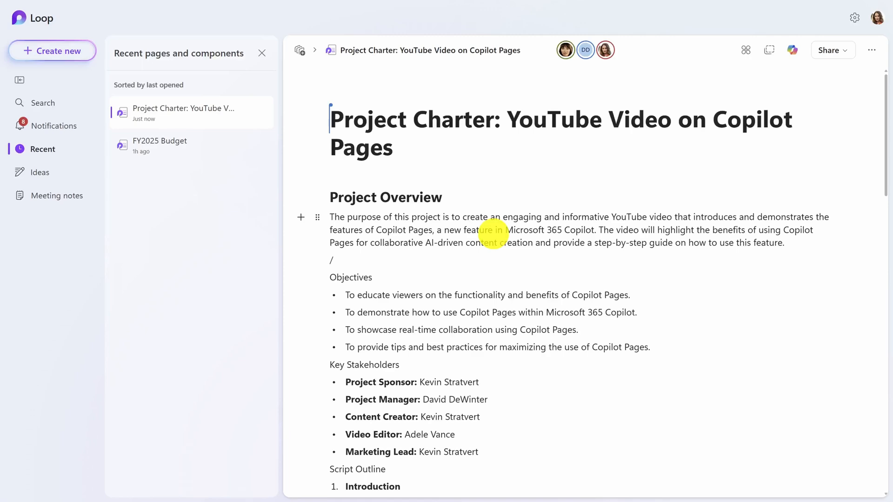
{"action": "mouse_move", "coordinate": [301, 50]}
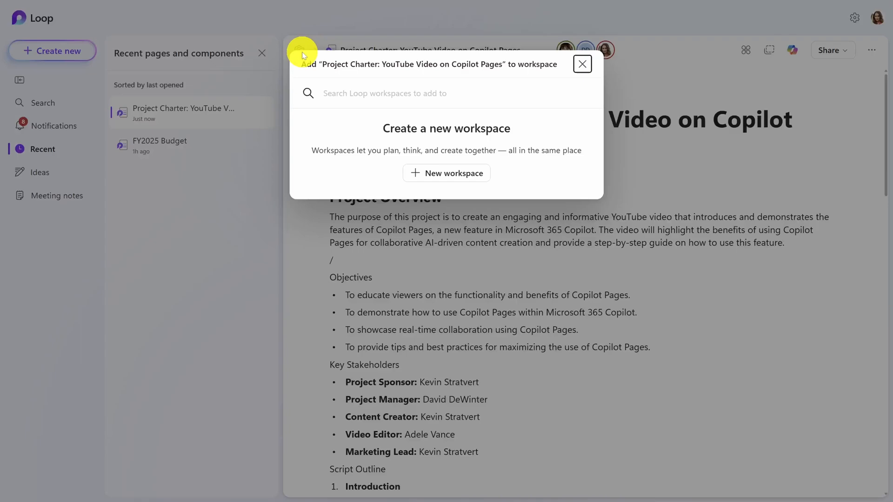
Dismiss the add-to-workspace prompt, leaving the charter page unchanged in Loop.
{"action": "left_click", "coordinate": [583, 65]}
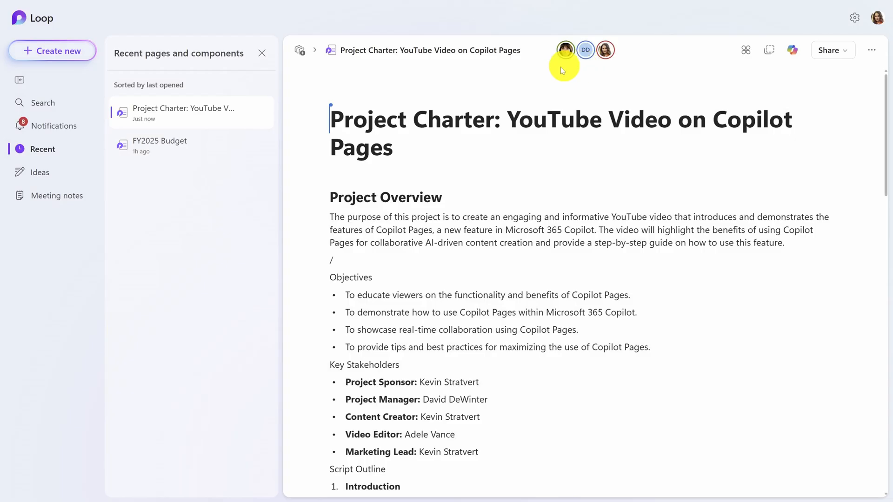